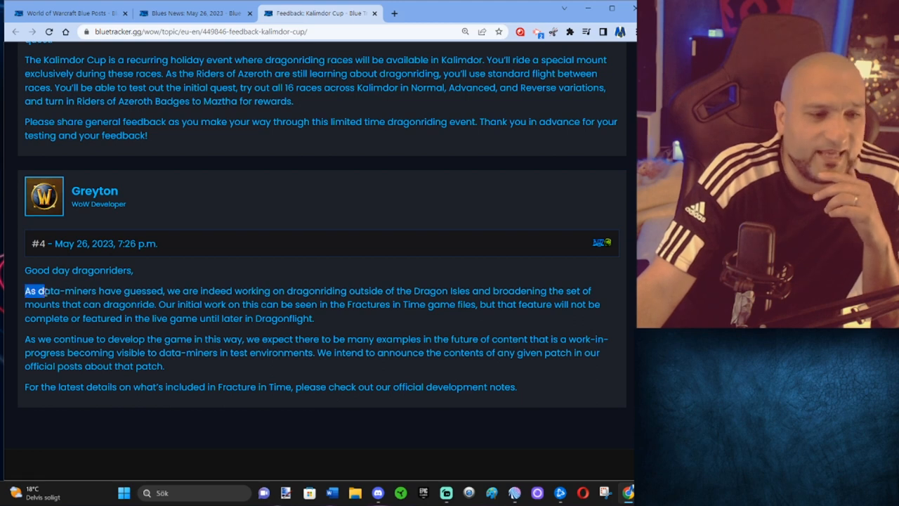
Step: Highlight the developer's lines on dragonriding beyond the Dragon Isles and the Fractures in Time files
left_click_drag(28, 290, 235, 290)
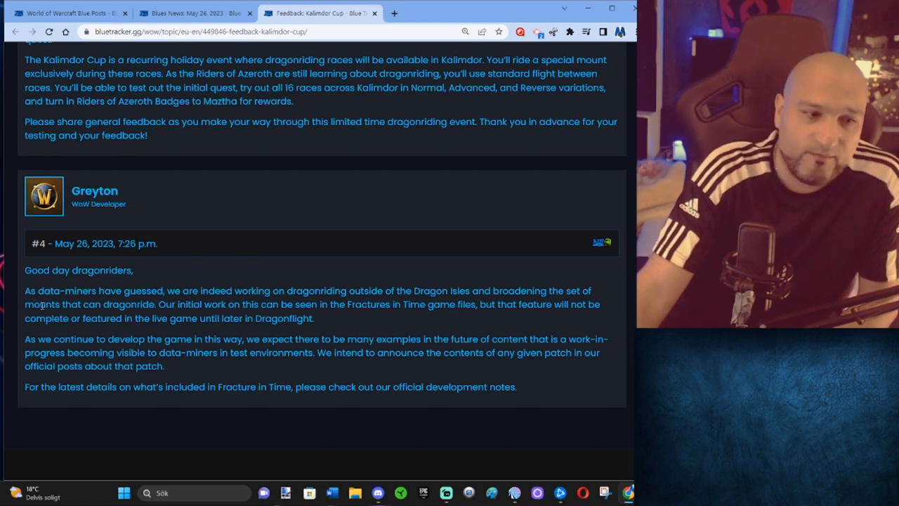
left_click_drag(39, 304, 149, 305)
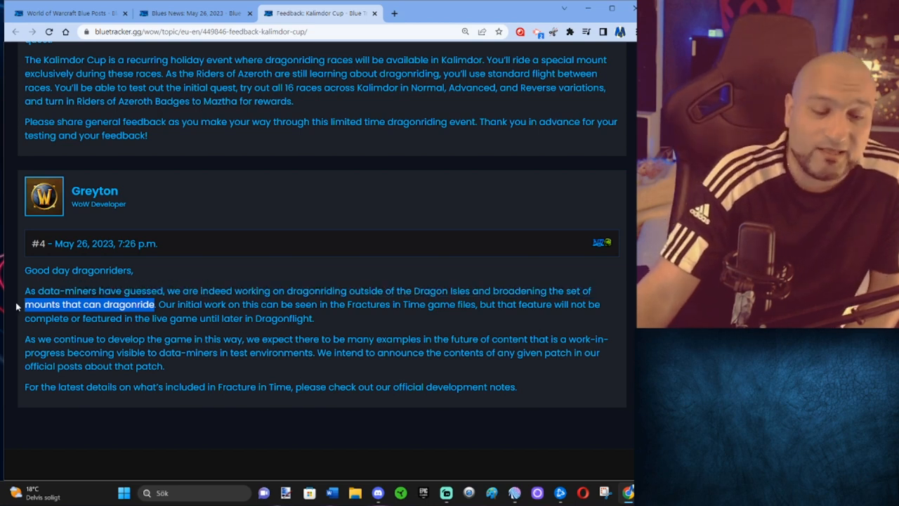
left_click_drag(24, 304, 592, 291)
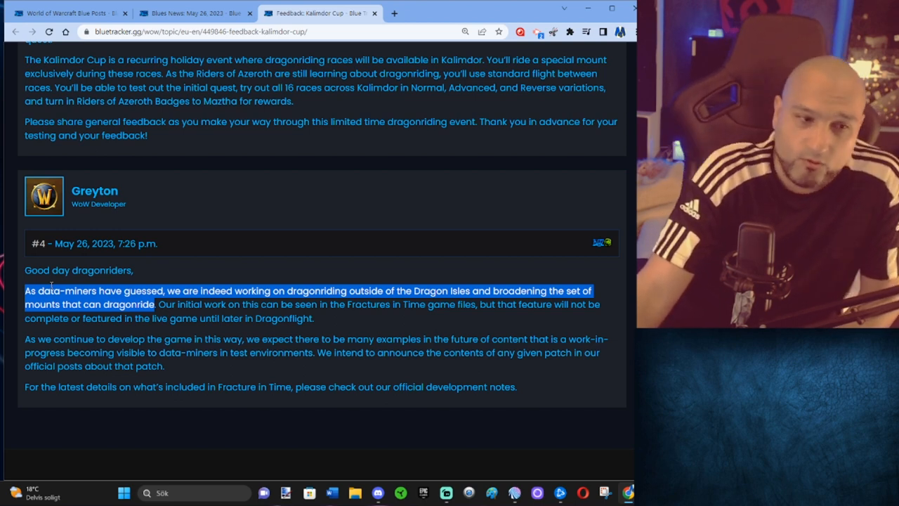
mouse_move(246, 288)
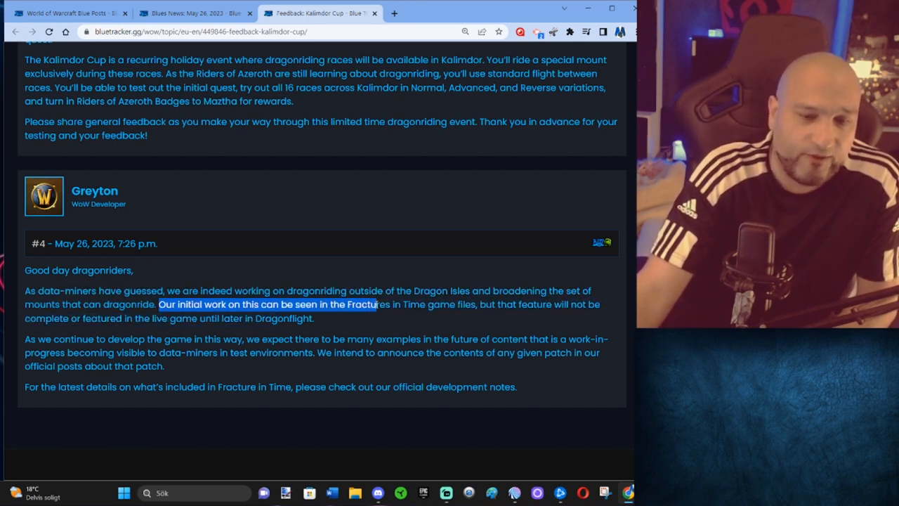
left_click_drag(375, 304, 474, 304)
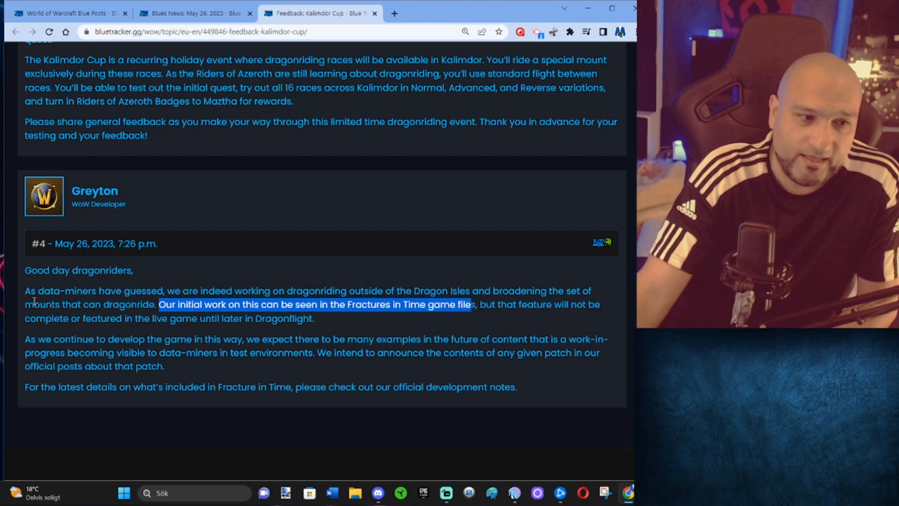
left_click(490, 310)
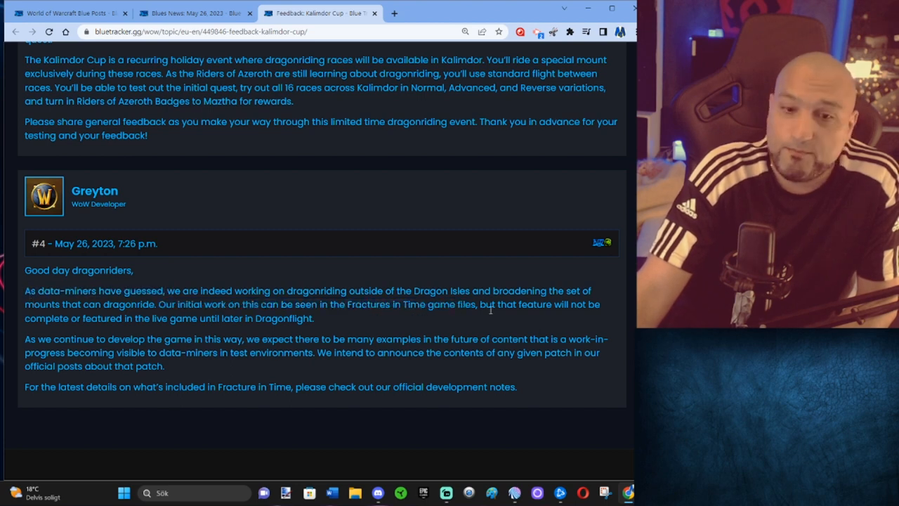
Step: Highlight the notes that the feature arrives later in Dragonflight, plus data-miners and patch announcement plans
left_click_drag(486, 304, 585, 304)
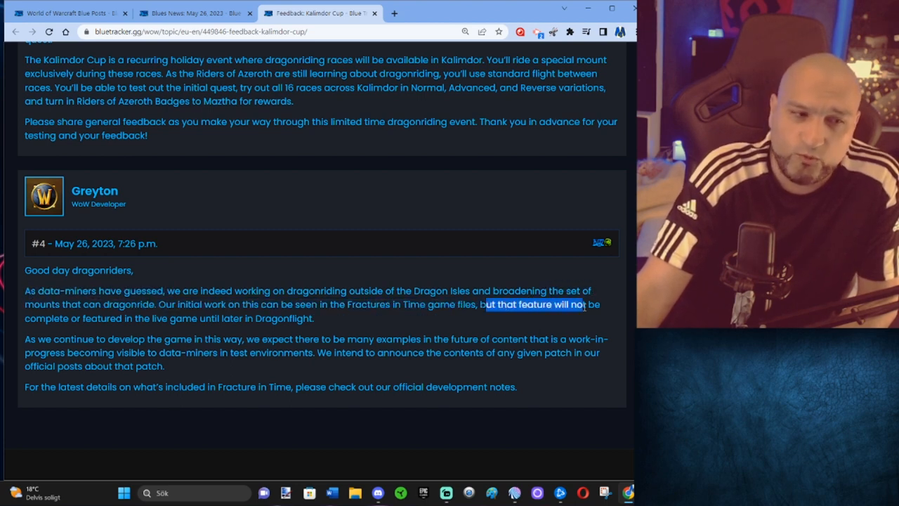
left_click_drag(583, 304, 134, 318)
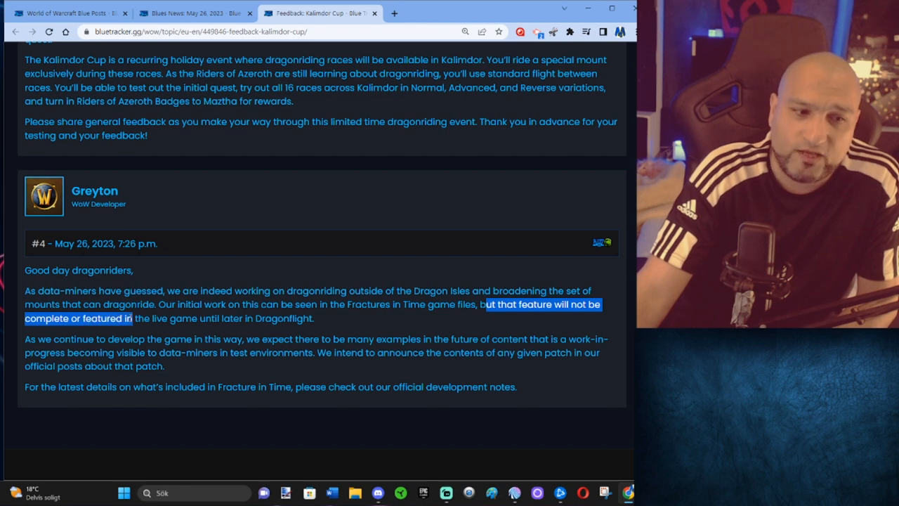
left_click_drag(131, 319, 247, 318)
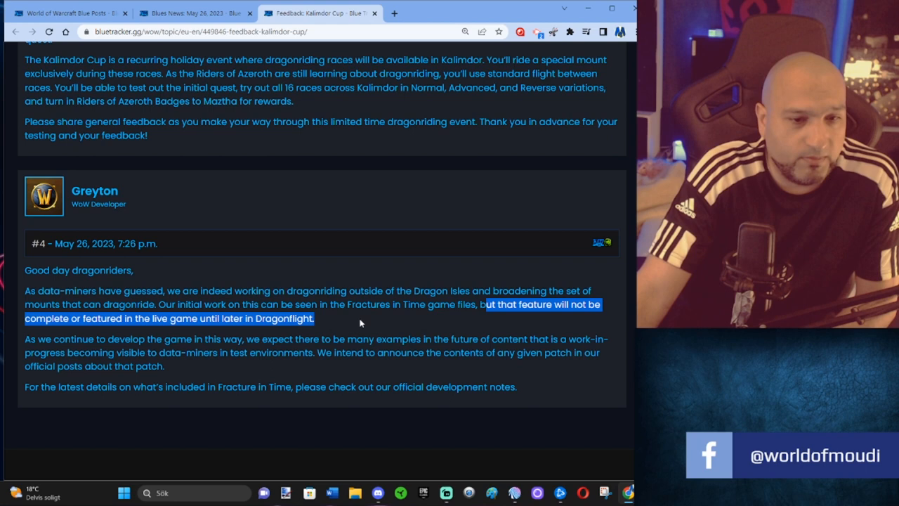
left_click(361, 323)
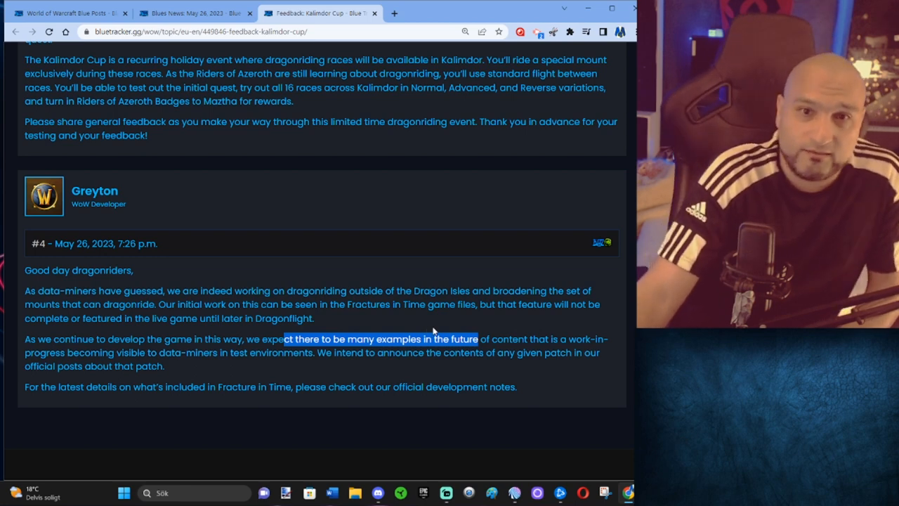
mouse_move(429, 331)
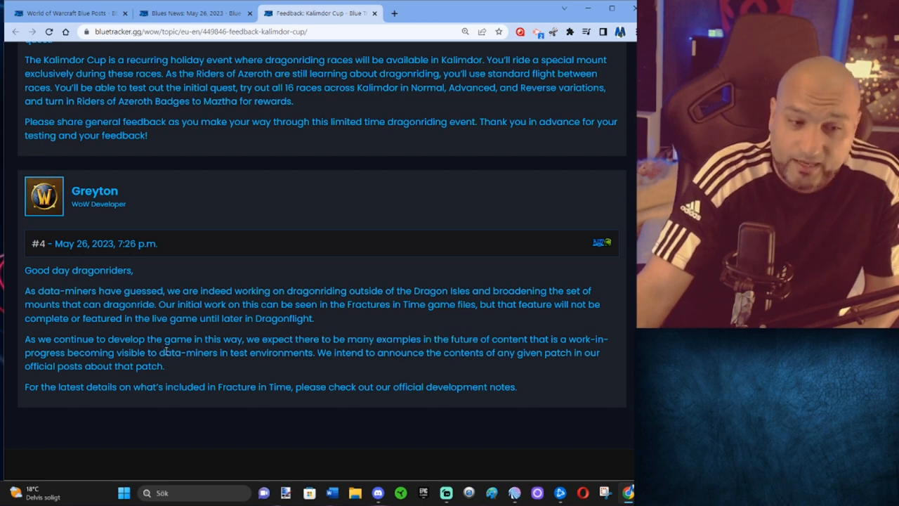
double_click(187, 352)
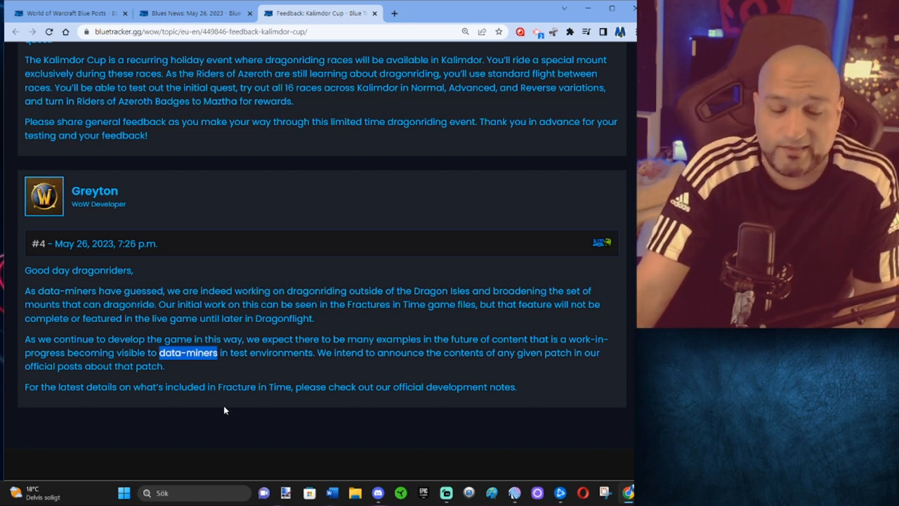
mouse_move(252, 376)
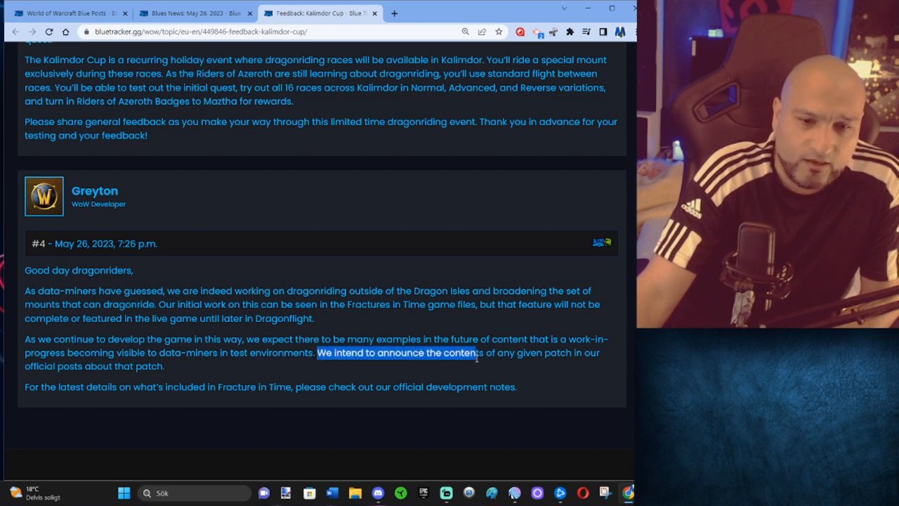
left_click_drag(474, 353, 165, 366)
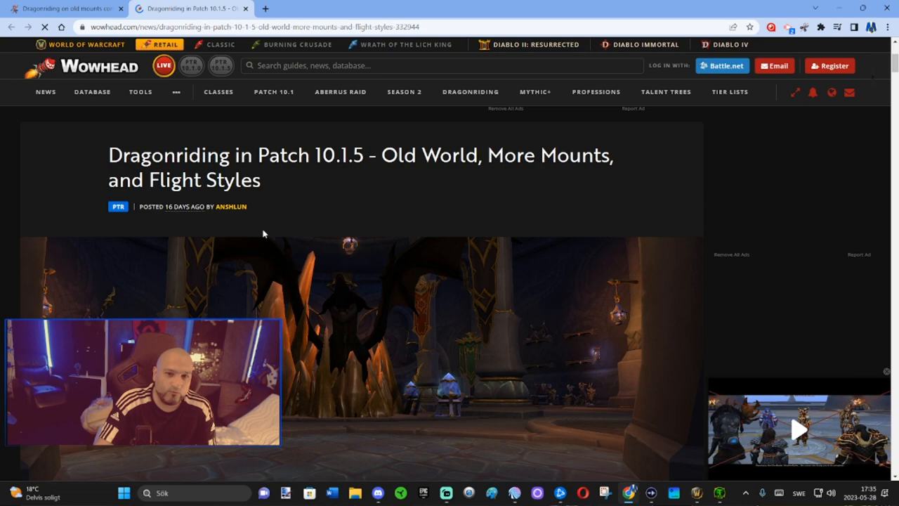
scroll("down", 3)
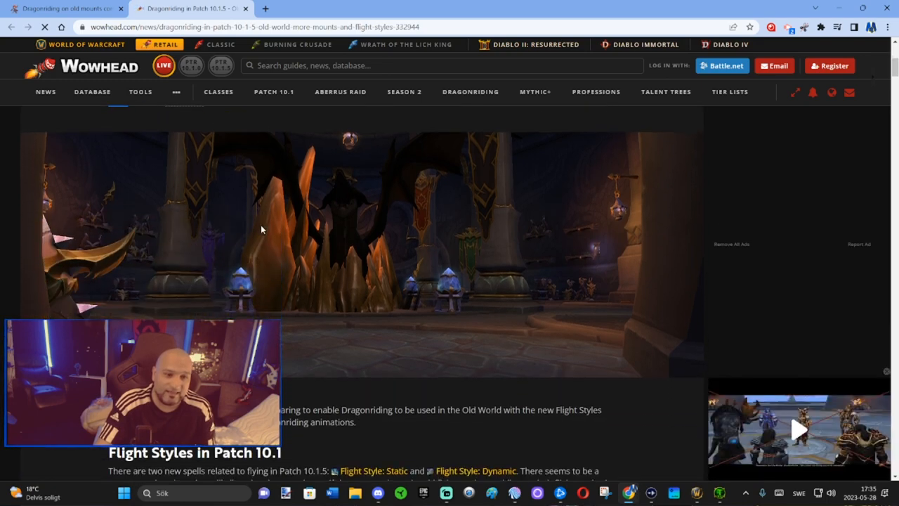
scroll("up", 3)
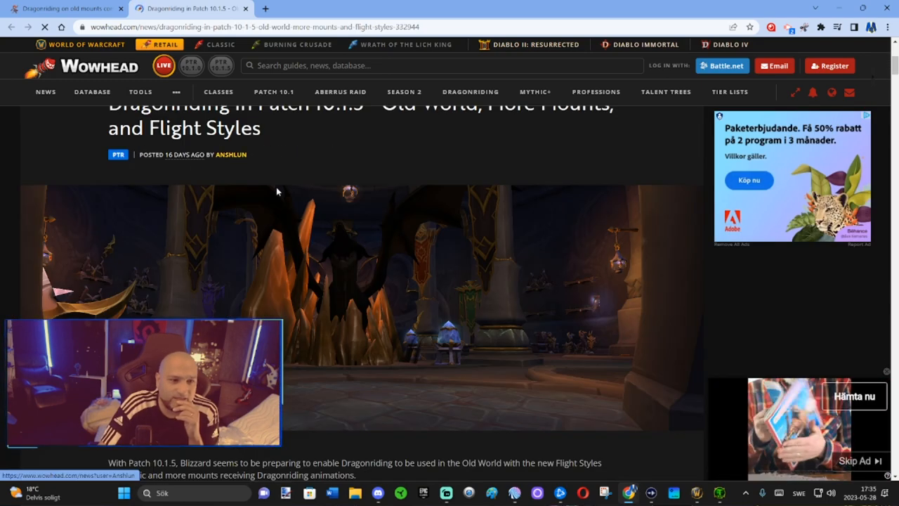
scroll("down", 3)
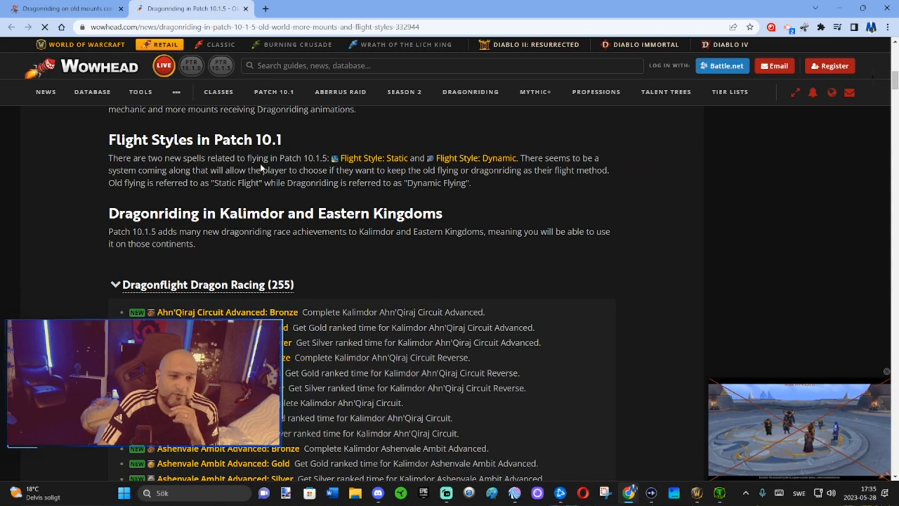
mouse_move(372, 157)
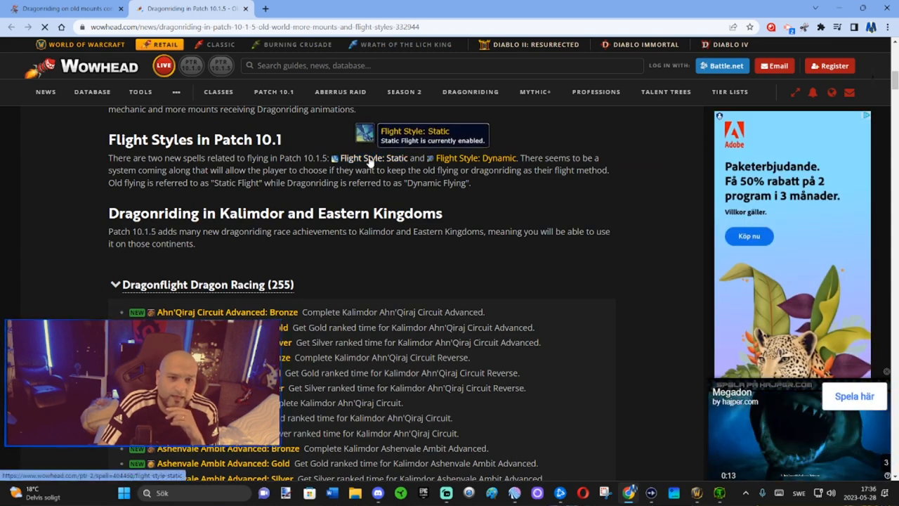
mouse_move(475, 157)
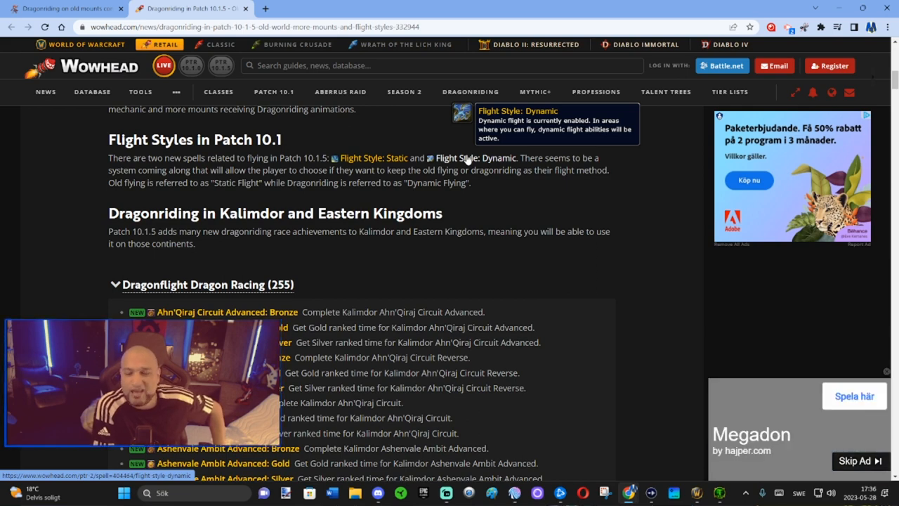
scroll("down", 3)
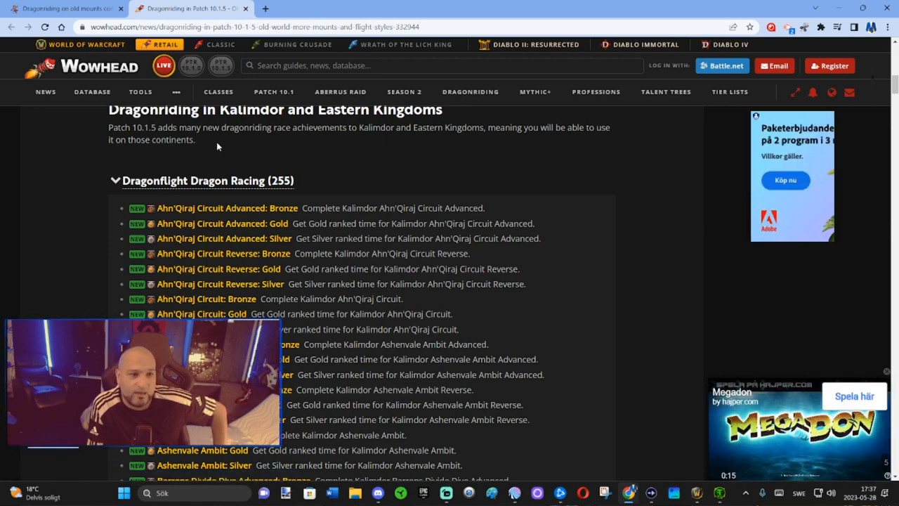
scroll("down", 3)
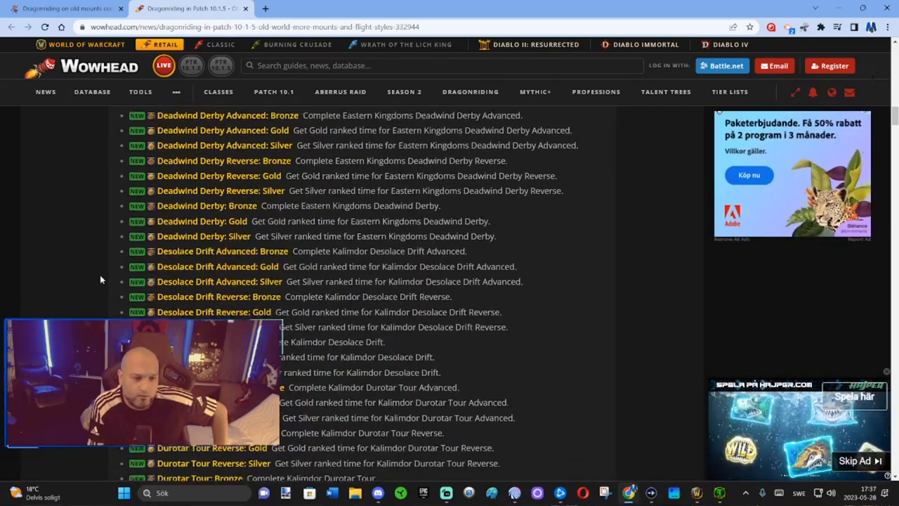
scroll("down", 3)
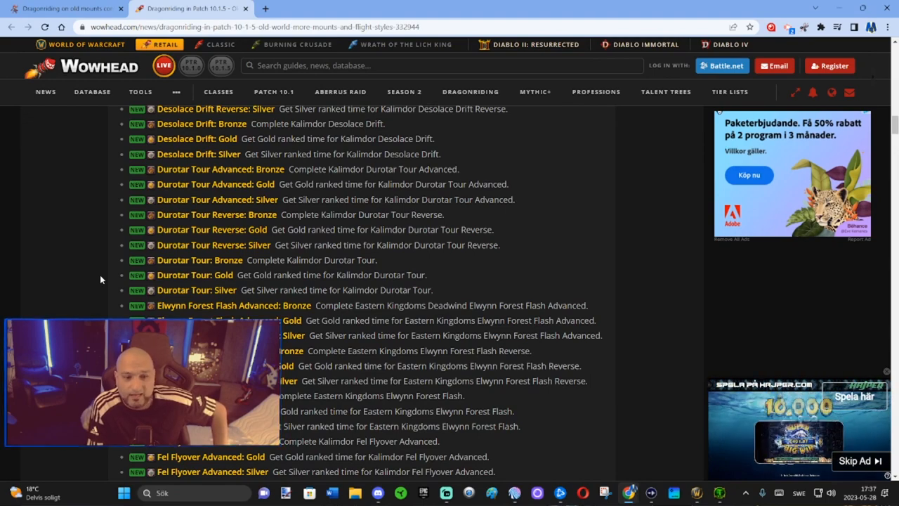
scroll("down", 3)
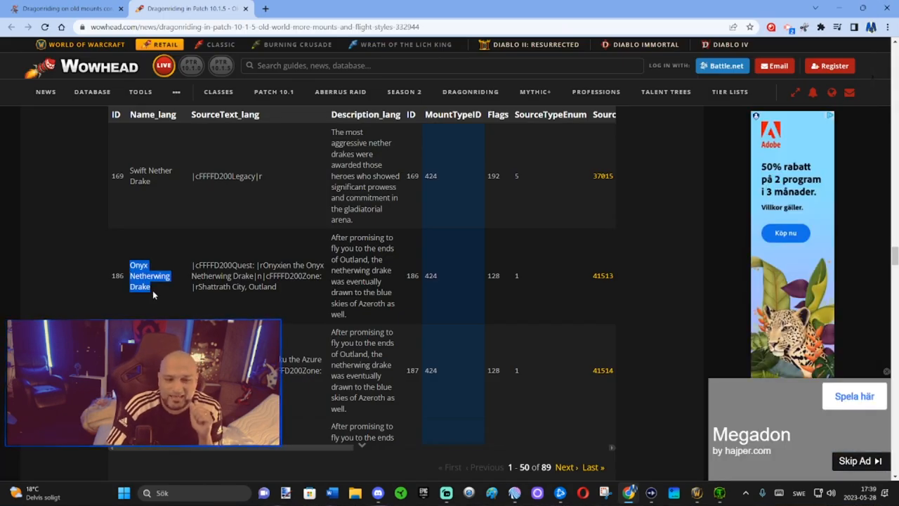
Step: Scroll Wowhead's datamined drake mount table, then switch to World of Warcraft
scroll("down", 3)
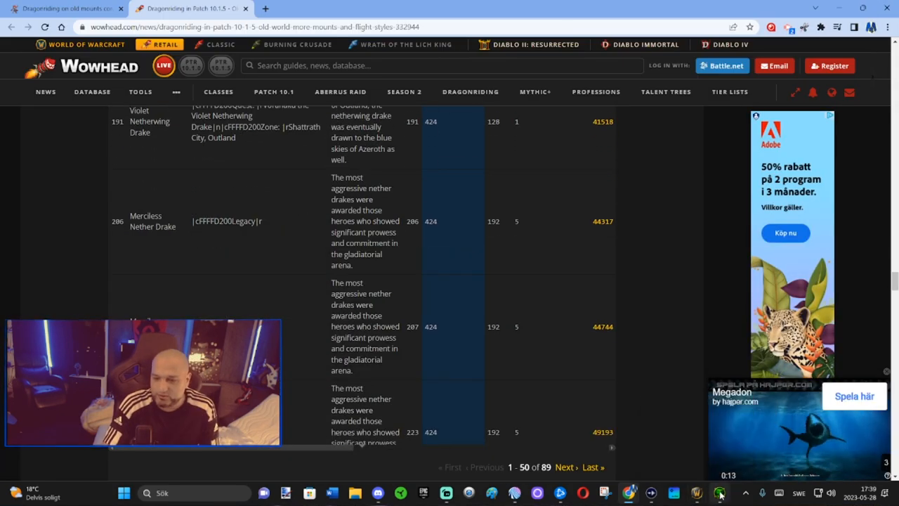
left_click(719, 493)
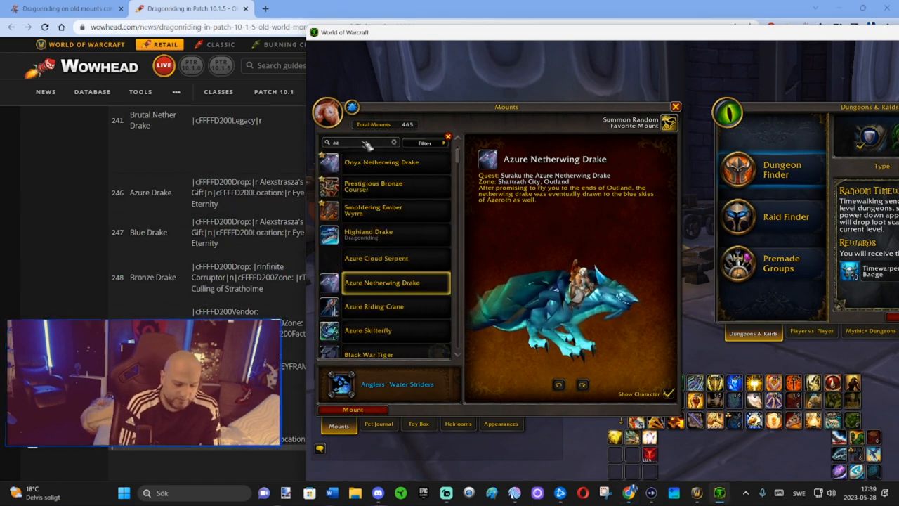
Step: Search the Mounts journal for 'drake' and 'proto', previewing the Rusted Proto-Drake
type("drake")
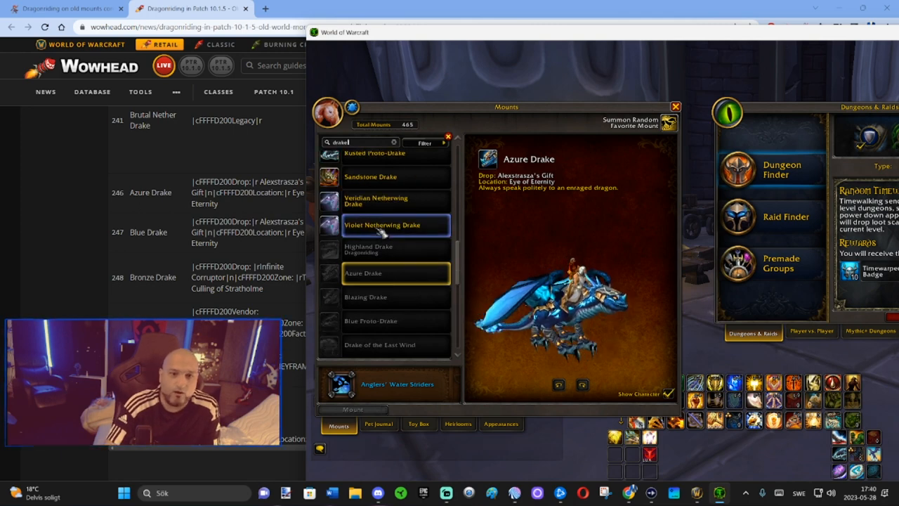
left_click(374, 248)
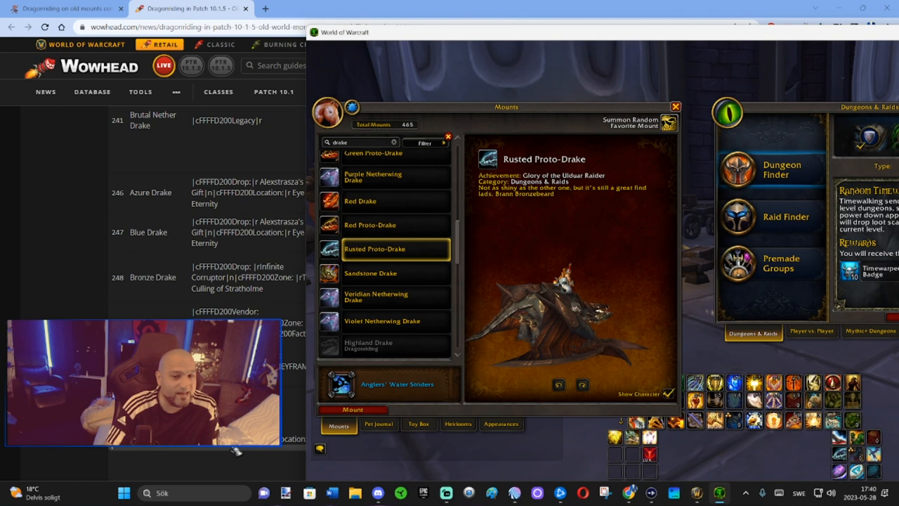
scroll("down", 3)
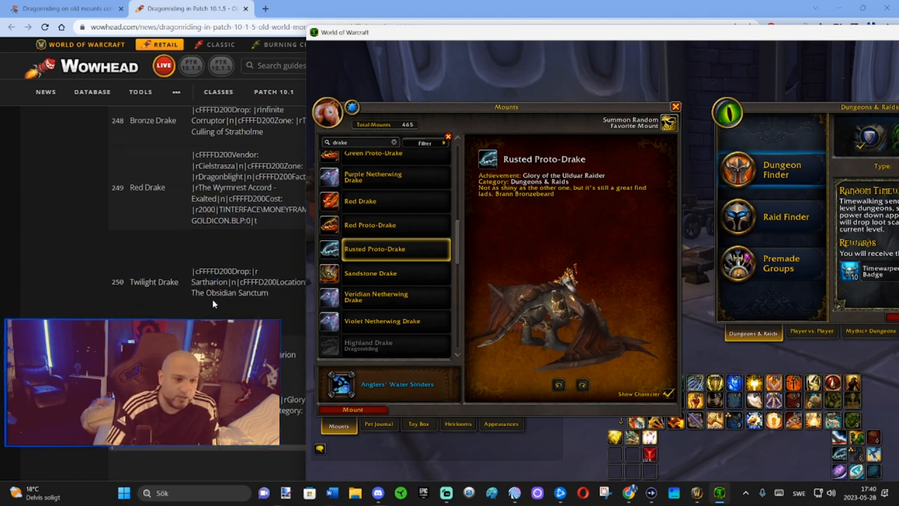
scroll("down", 3)
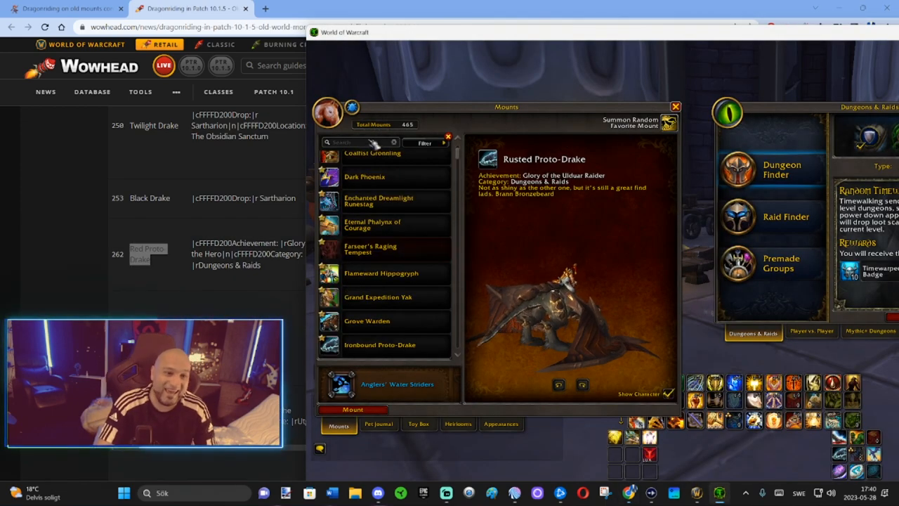
type("proto")
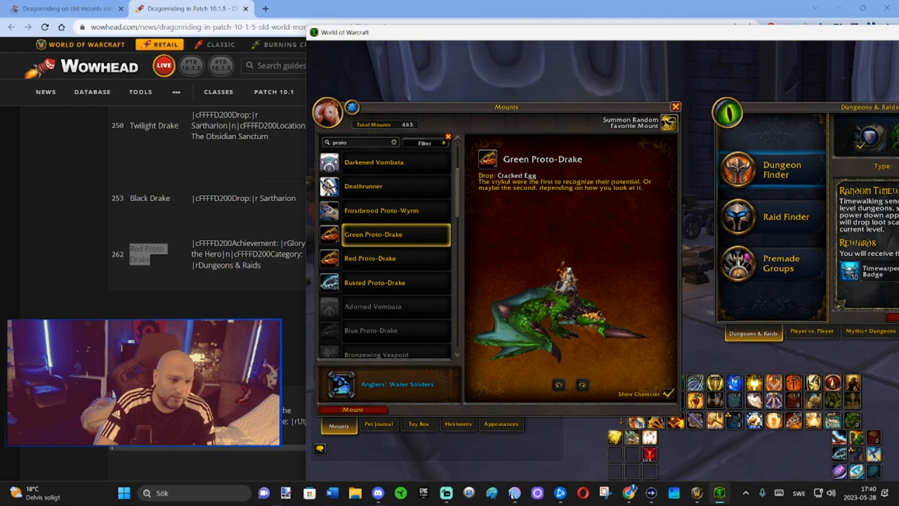
scroll("down", 3)
type("vanquis")
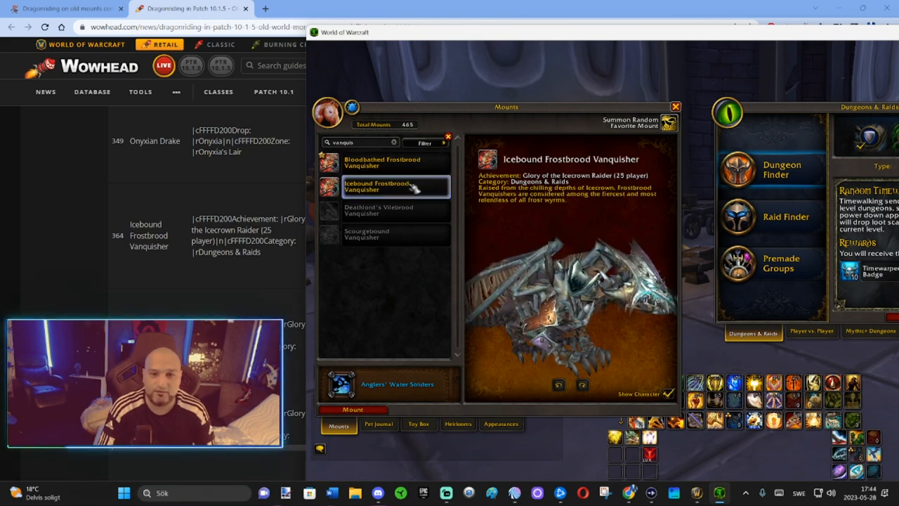
Step: Look up Drake of the East Wind in the journal, then return to Wowhead's list
left_click(379, 210)
type("drake of the eas")
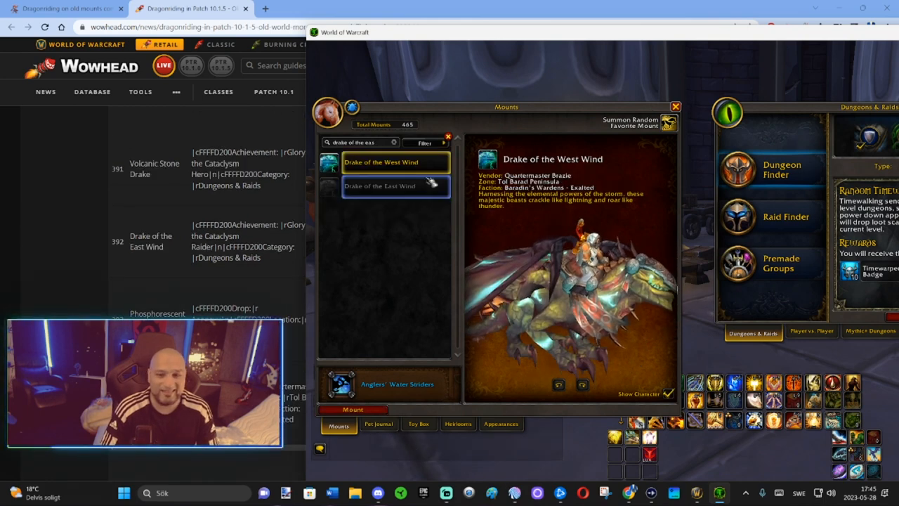
left_click(380, 185)
type("sandstone")
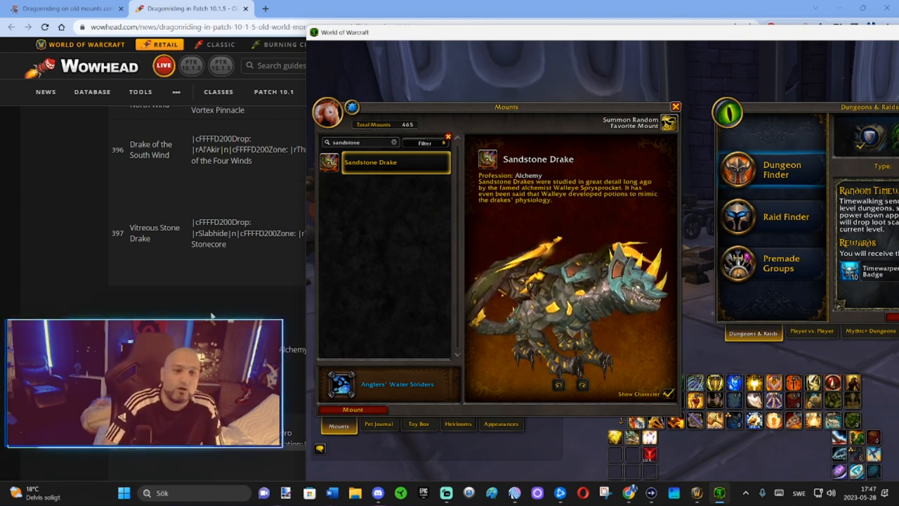
left_click(424, 143)
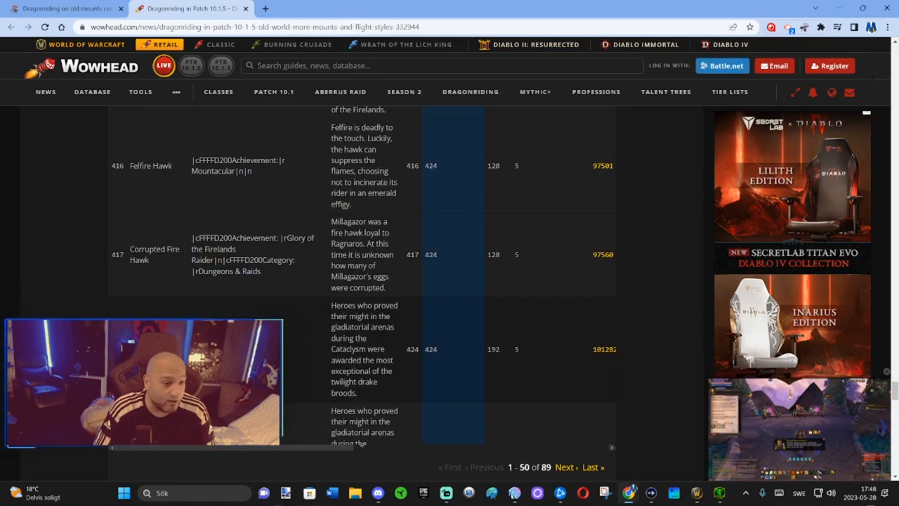
Step: Search 'felfire' and 'hawk', previewing Corrupted Fire Hawk, Felfire Hawk and Pureblood Fire Hawk
scroll("up", 3)
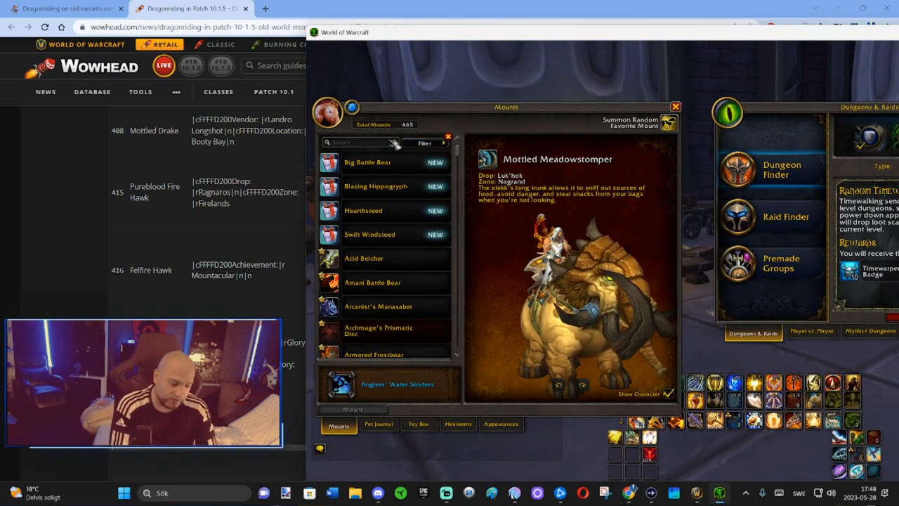
type("felfire")
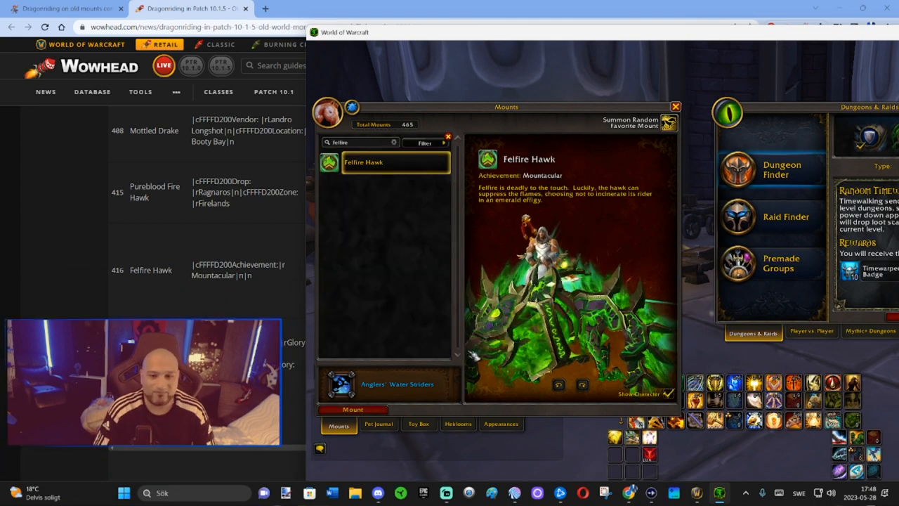
type("hawk")
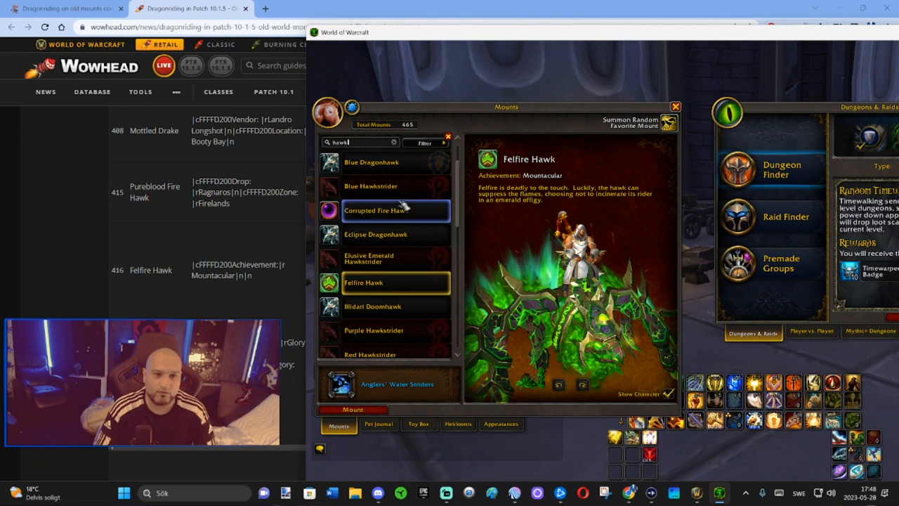
left_click(384, 210)
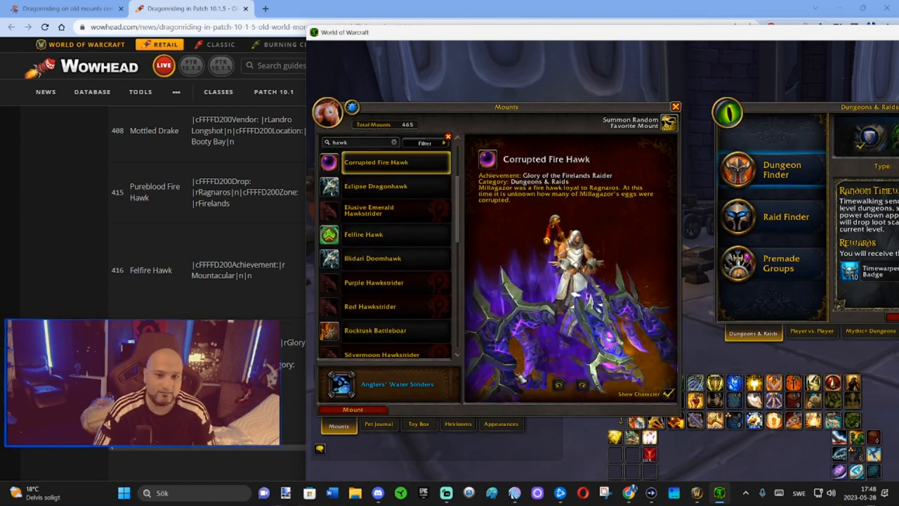
left_click(364, 234)
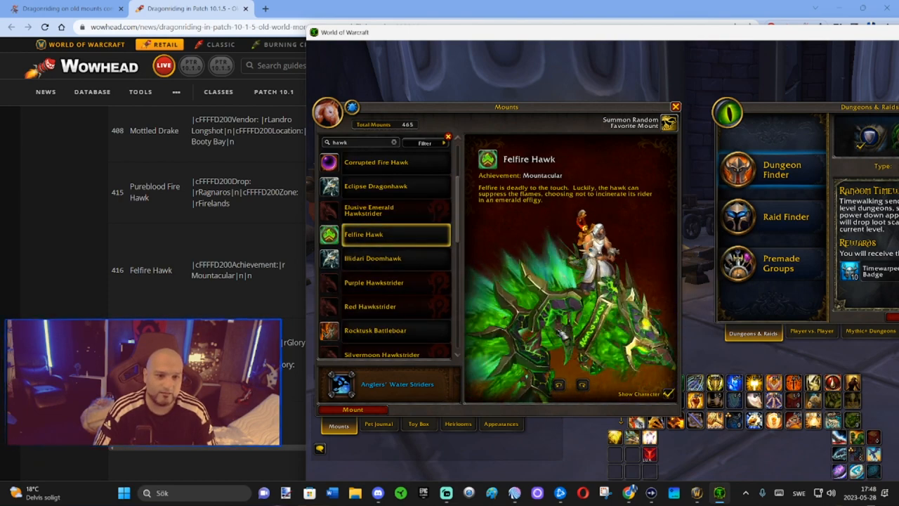
left_click(376, 321)
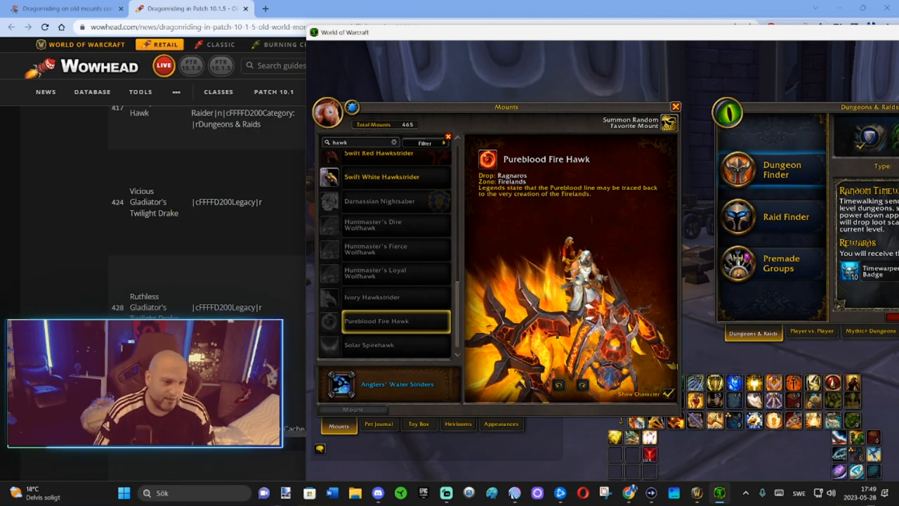
scroll("down", 3)
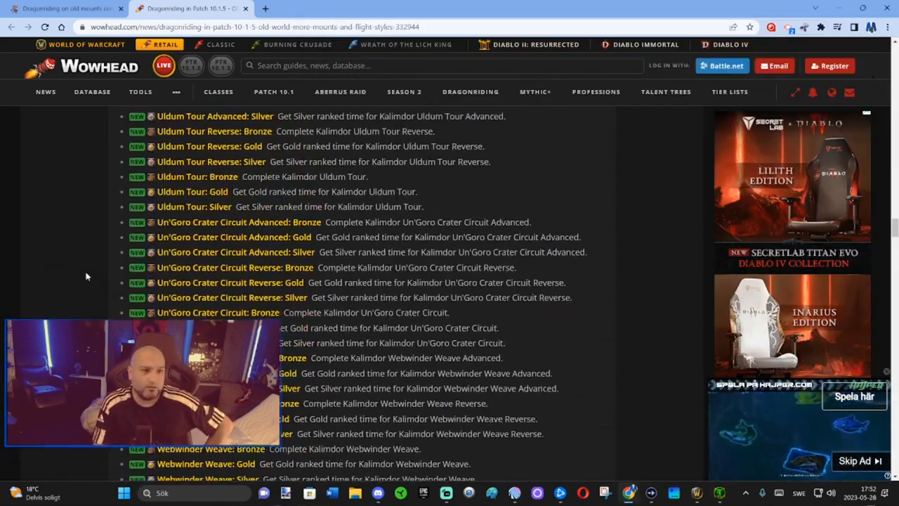
Step: Scroll Wowhead's mount list back up and bring the game's mount journal forward
scroll("up", 3)
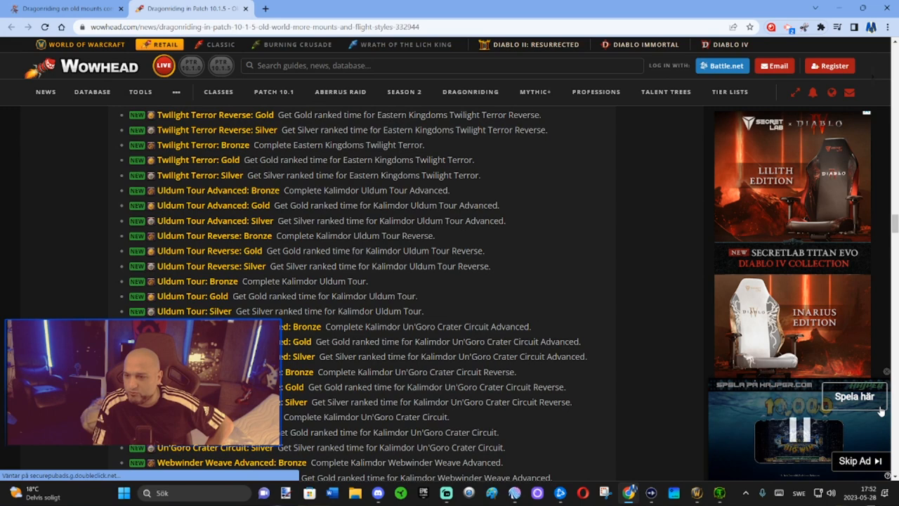
scroll("up", 3)
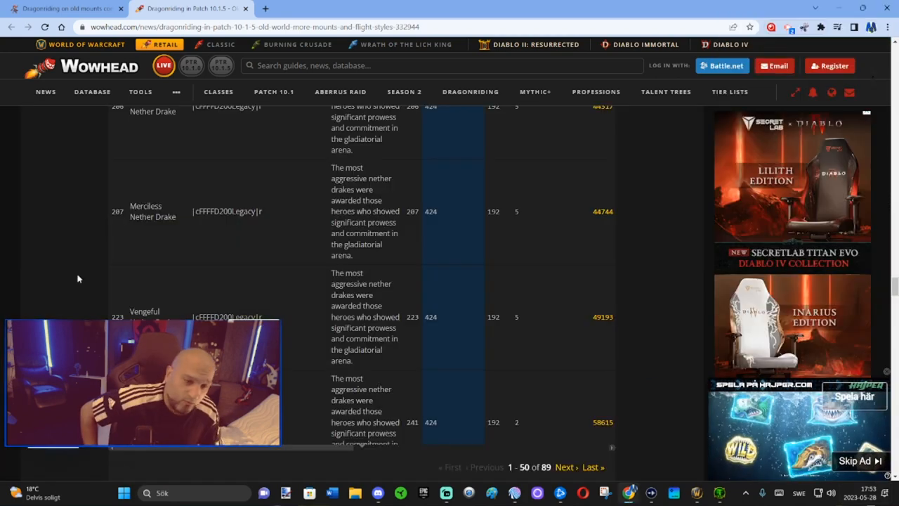
left_click(696, 492)
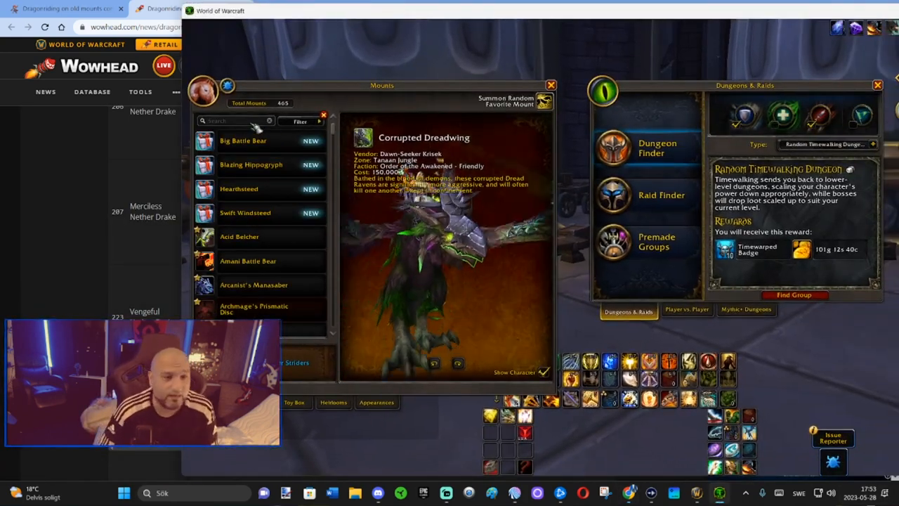
Step: Highlight the BlueTracker developer's sentence about work-in-progress content
left_click(251, 164)
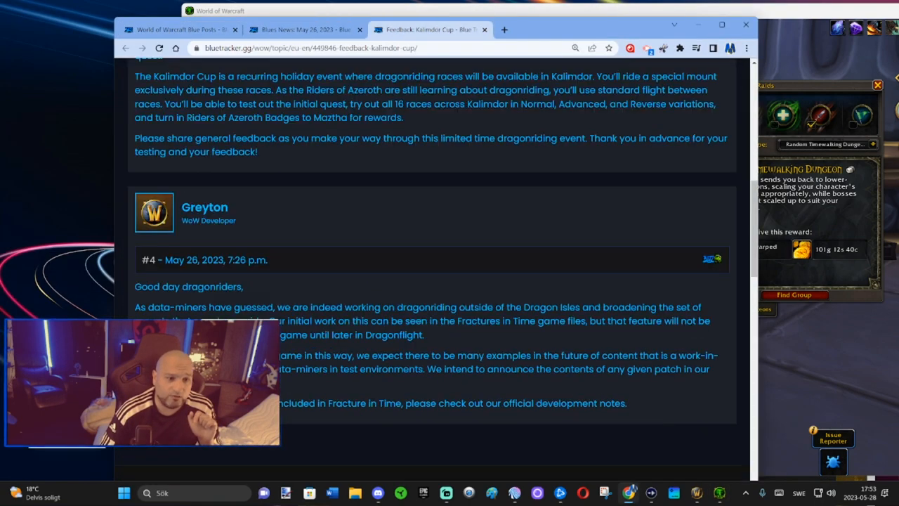
left_click_drag(281, 355, 513, 354)
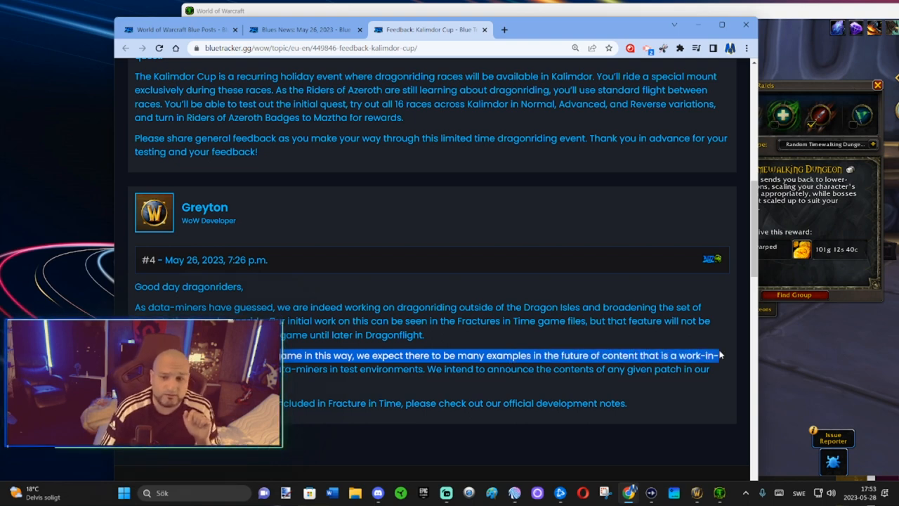
left_click_drag(719, 355, 309, 368)
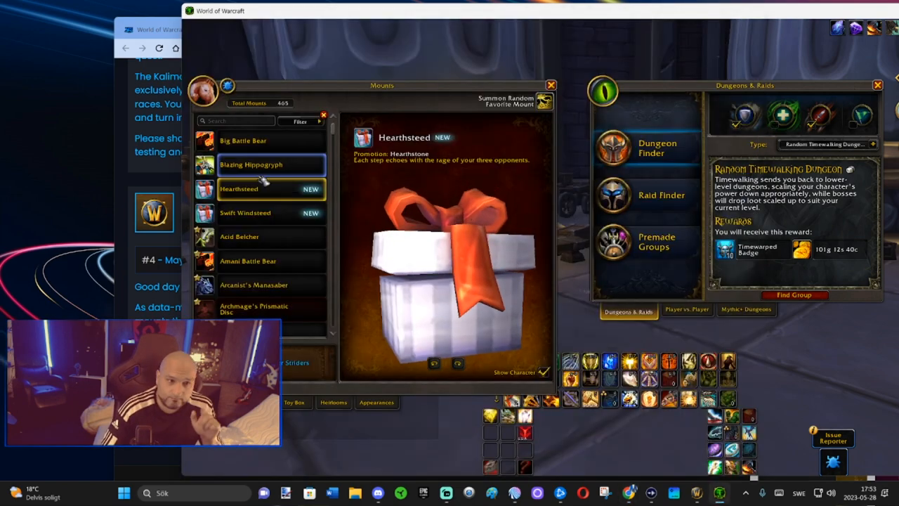
Step: Preview Blazing Hippogryph, Swift Windsteed, Hearthsteed, Ashen Pandaren Phoenix, Mastercraft Gravewing and Onyx Cloud Serpent
left_click(251, 165)
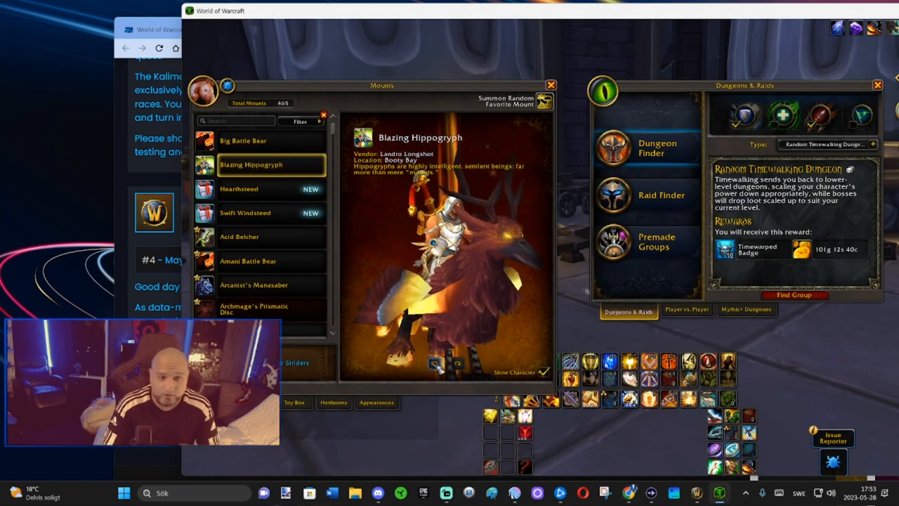
left_click(245, 212)
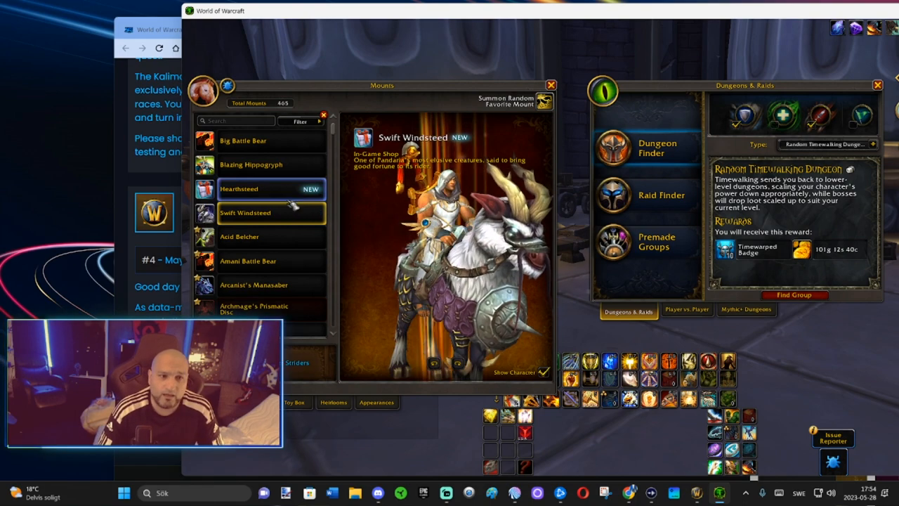
left_click(239, 189)
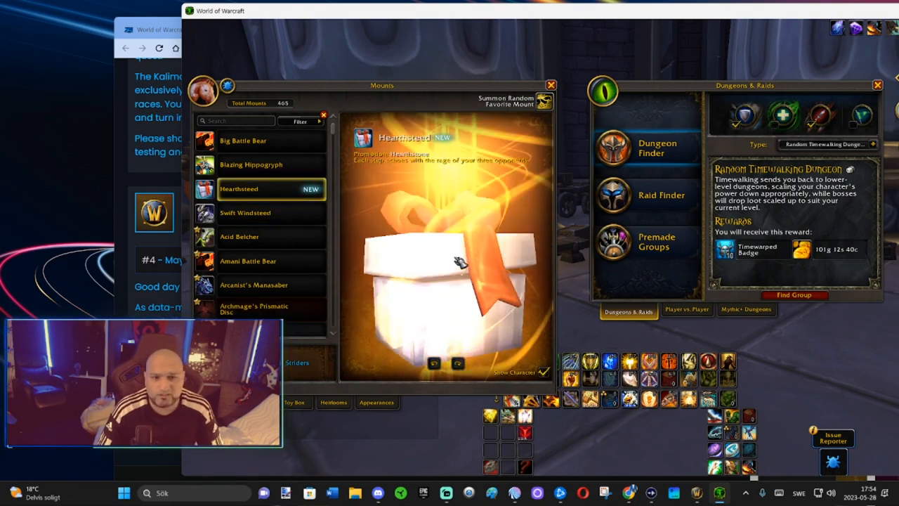
left_click(253, 260)
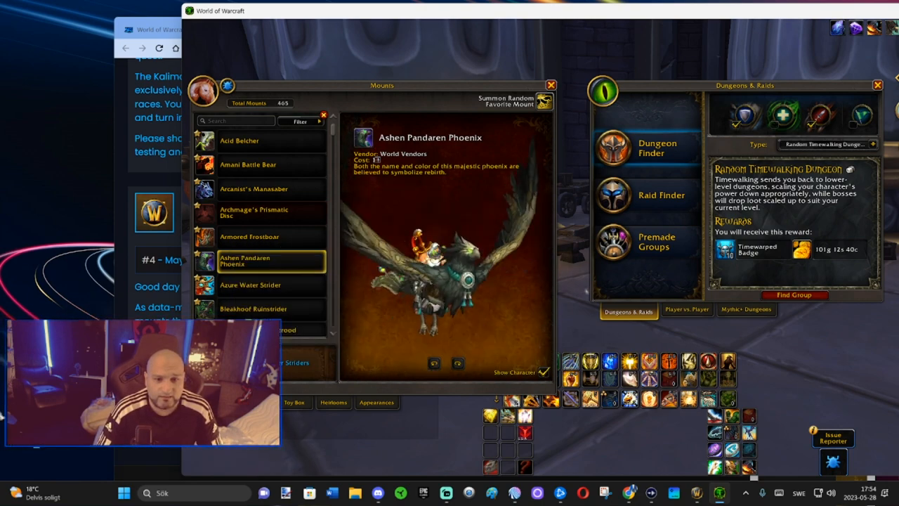
left_click(249, 212)
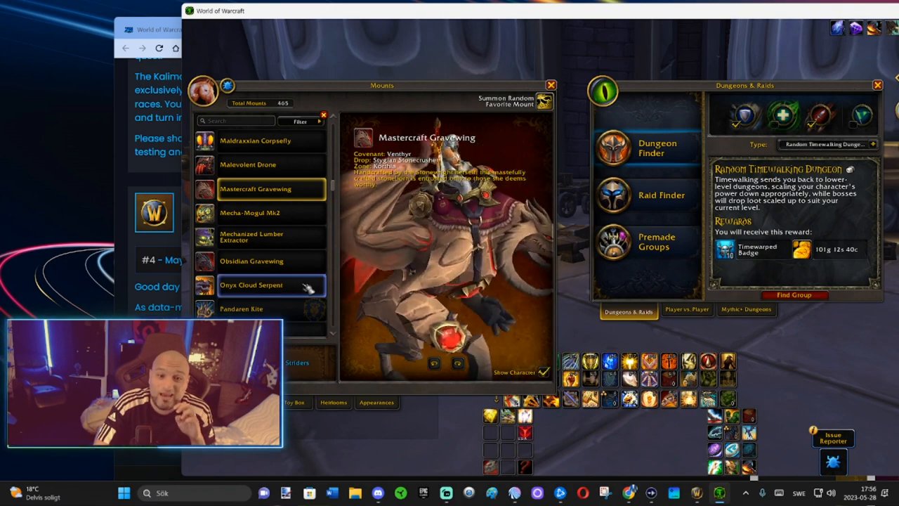
left_click(260, 260)
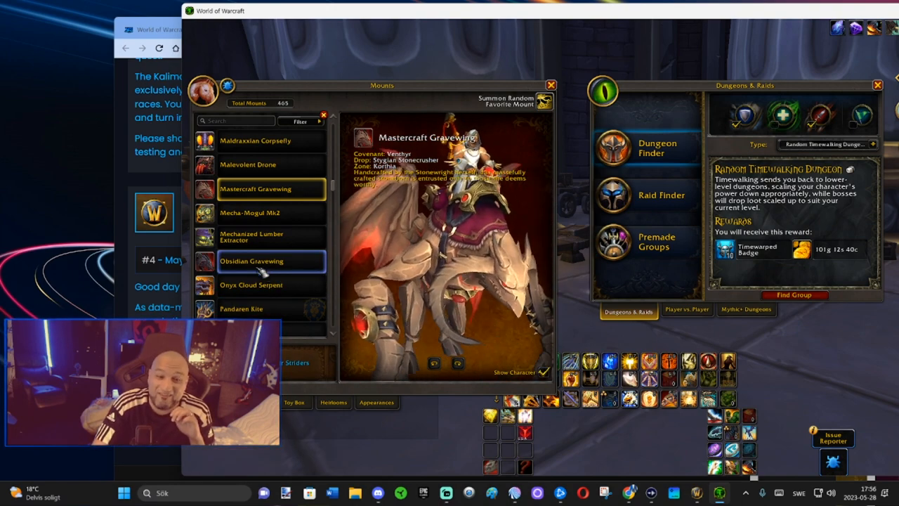
left_click(251, 285)
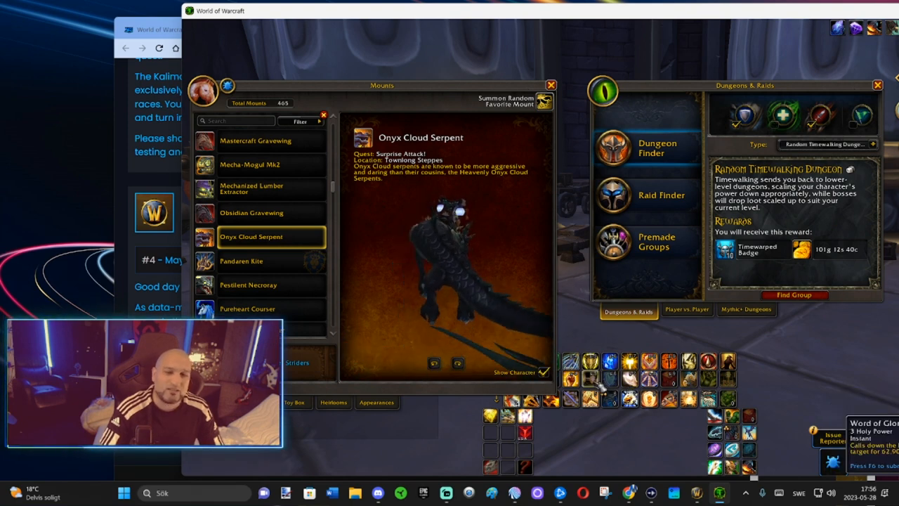
mouse_move(241, 261)
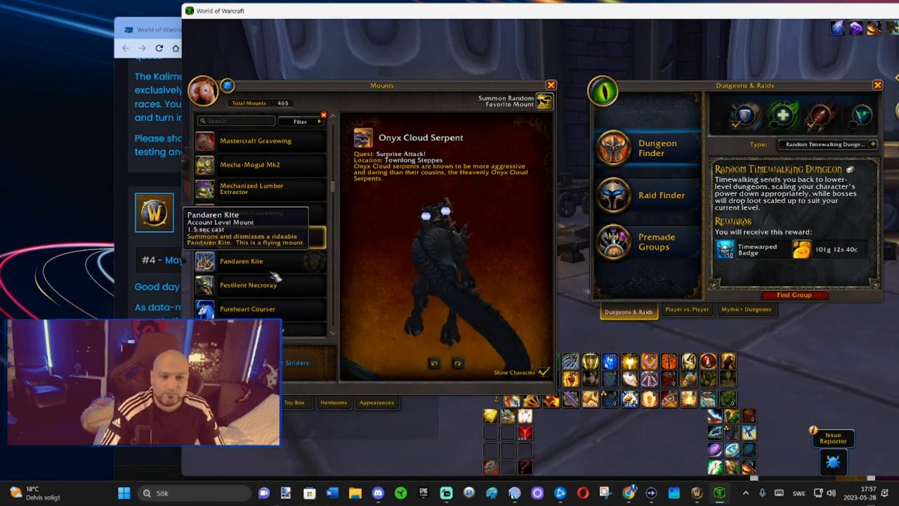